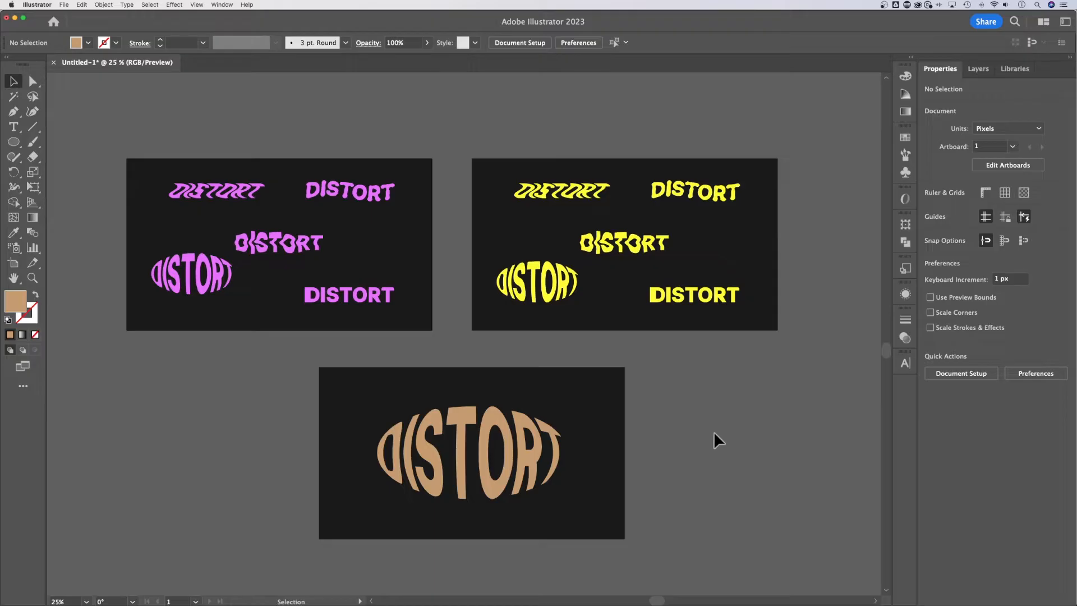
pyautogui.moveTo(218, 6)
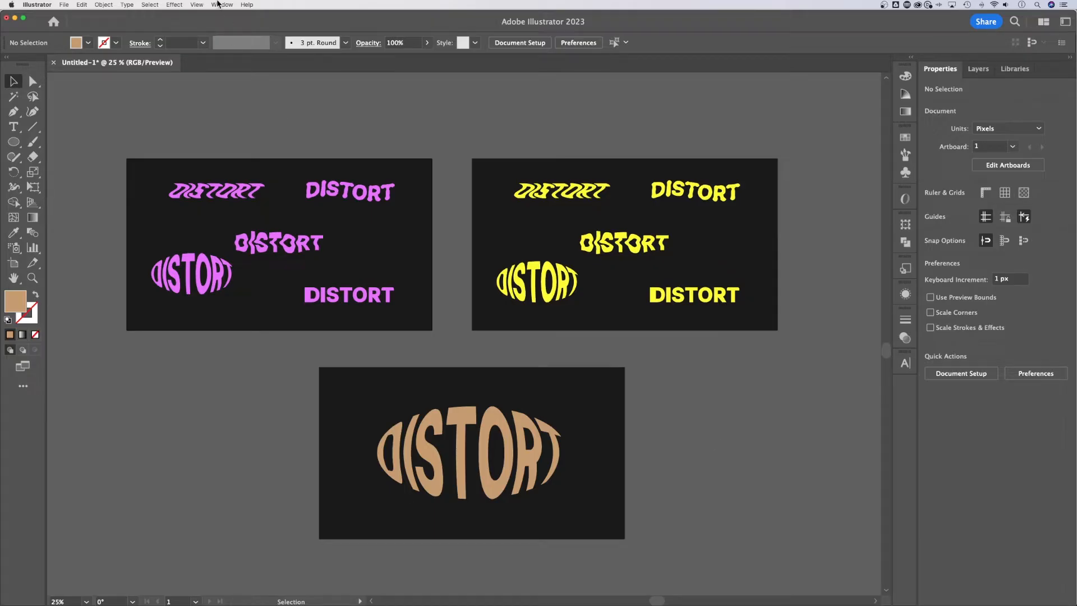
# - Show the Layers panel listing Layer 1, layer 3 and layer 2
pyautogui.click(221, 5)
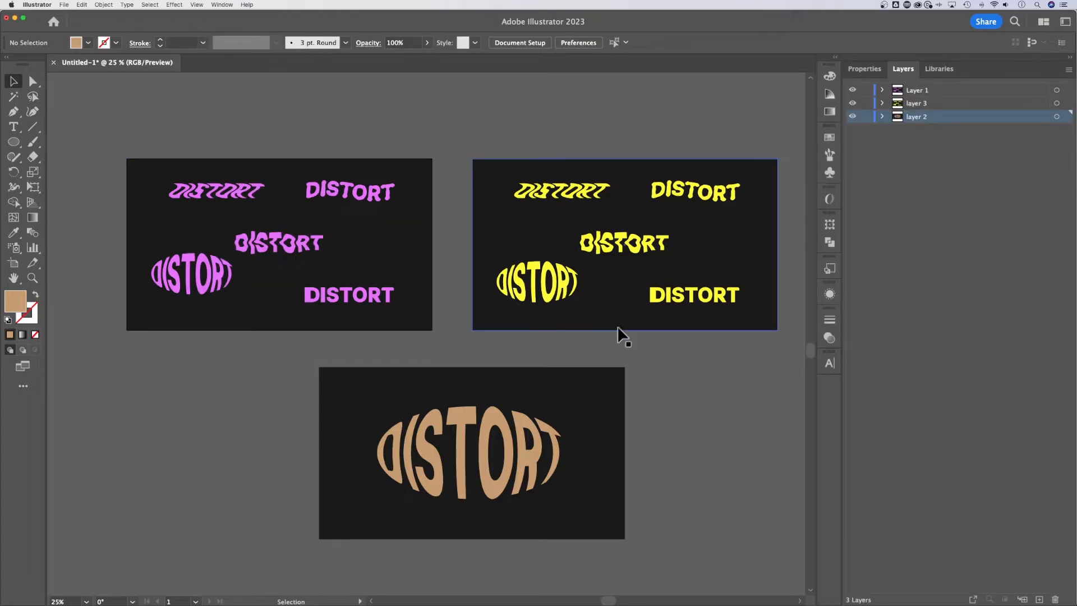
pyautogui.moveTo(680, 389)
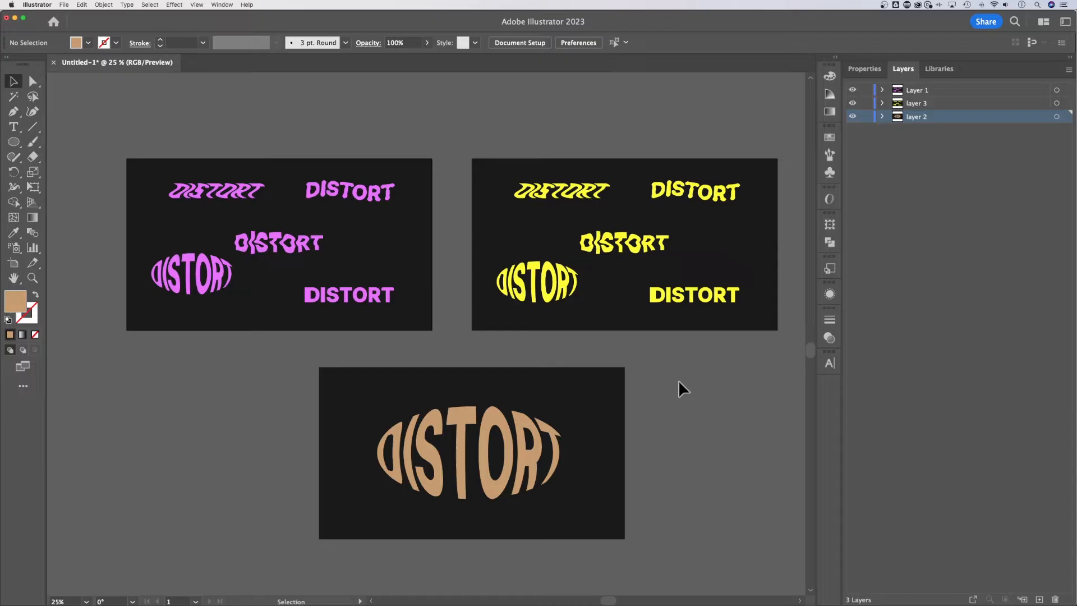
pyautogui.moveTo(939, 101)
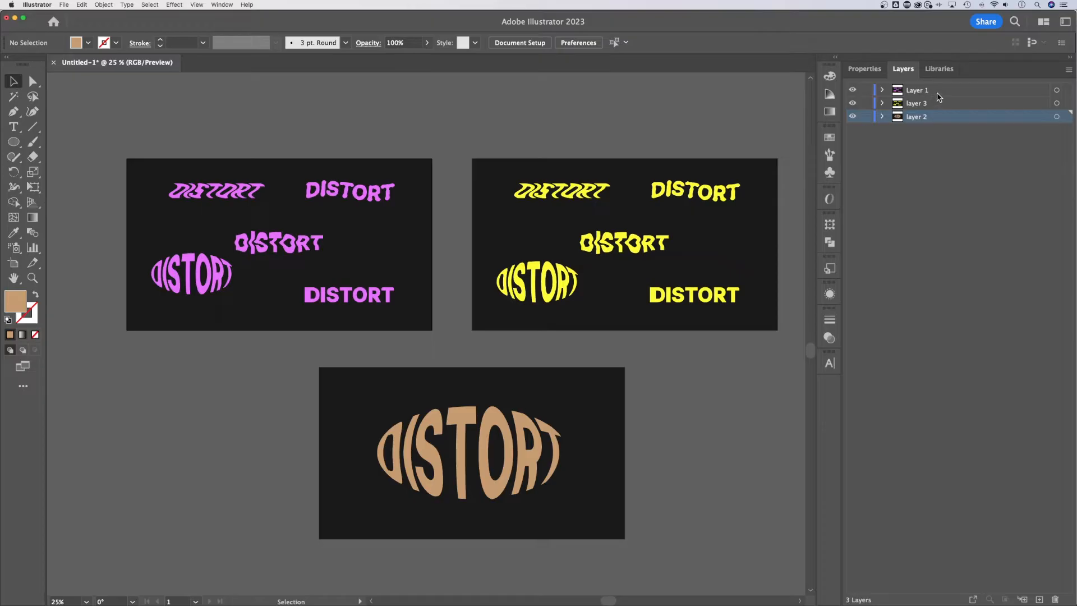
# - Select Layer 1 through layer 2 in the Layers panel
pyautogui.click(916, 90)
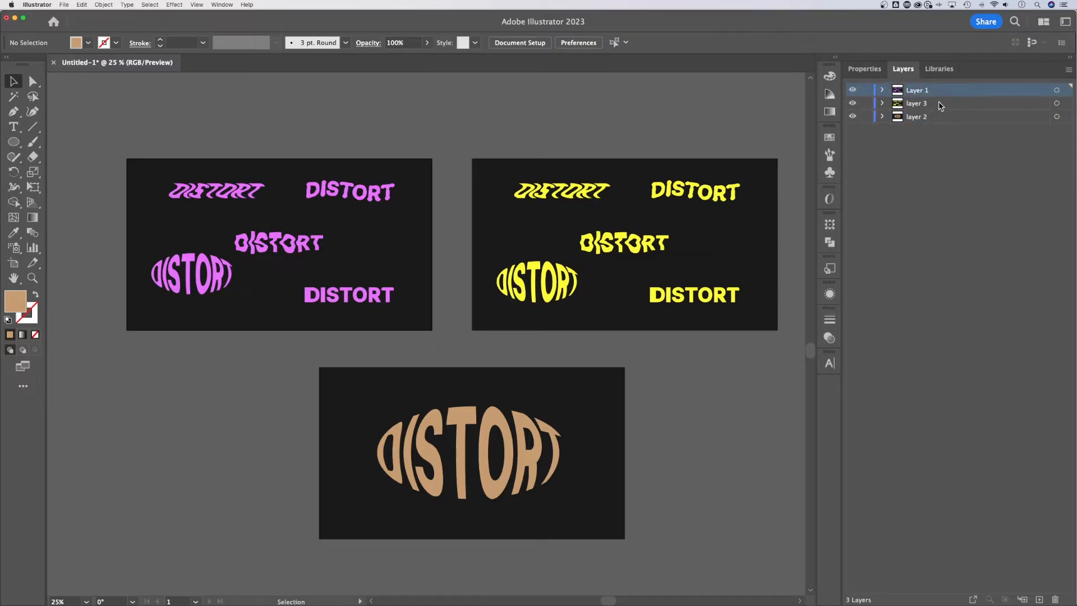
pyautogui.click(917, 116)
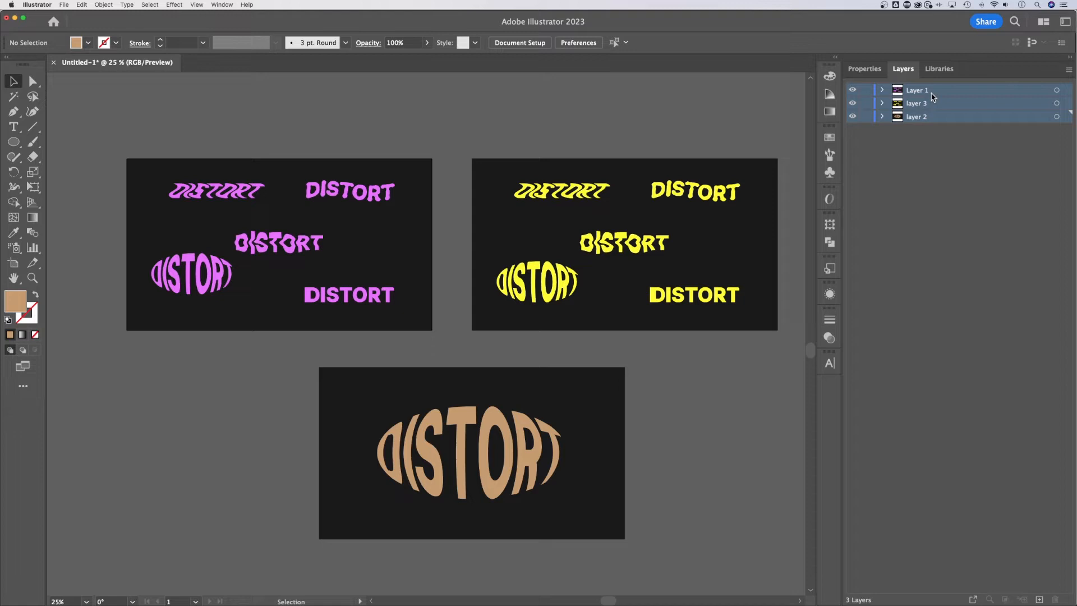
pyautogui.click(916, 116)
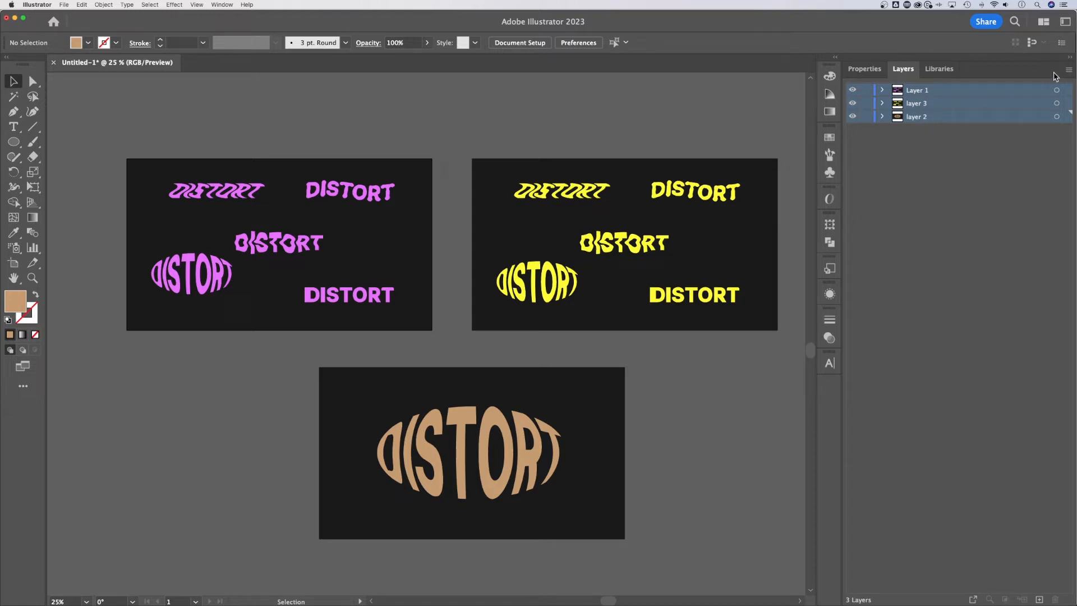
# - Collect the selected layers into a new layer, Layer 4, via the panel menu
pyautogui.click(1068, 68)
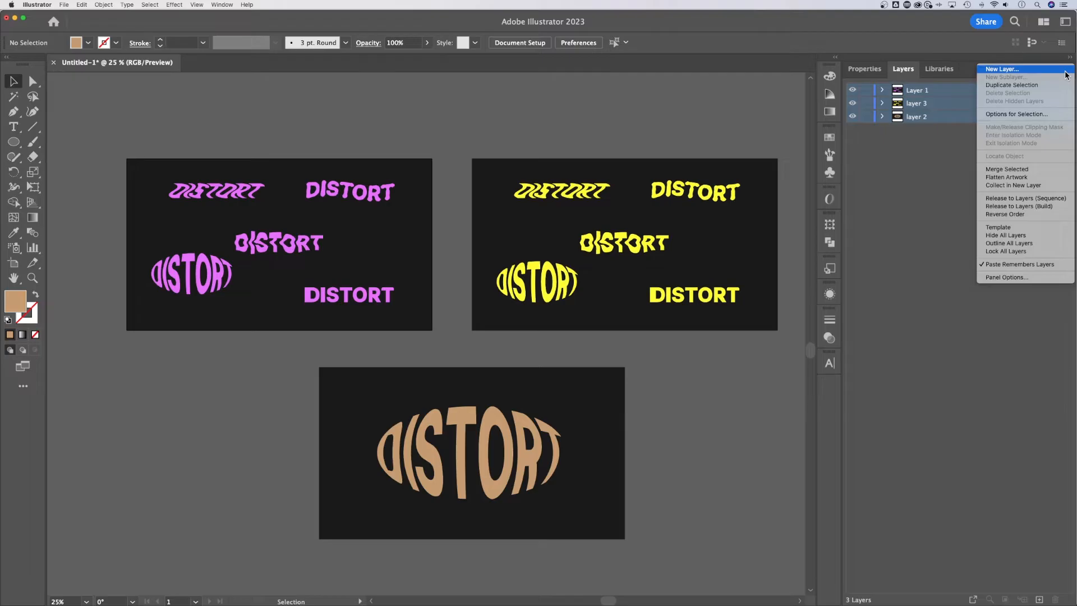
pyautogui.moveTo(1013, 184)
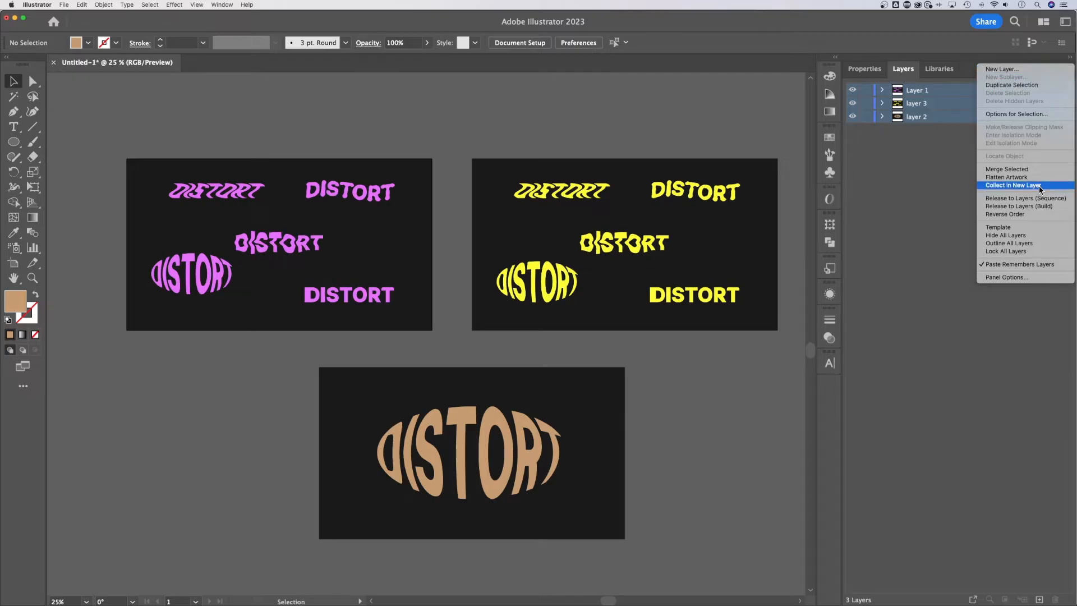
pyautogui.click(1013, 185)
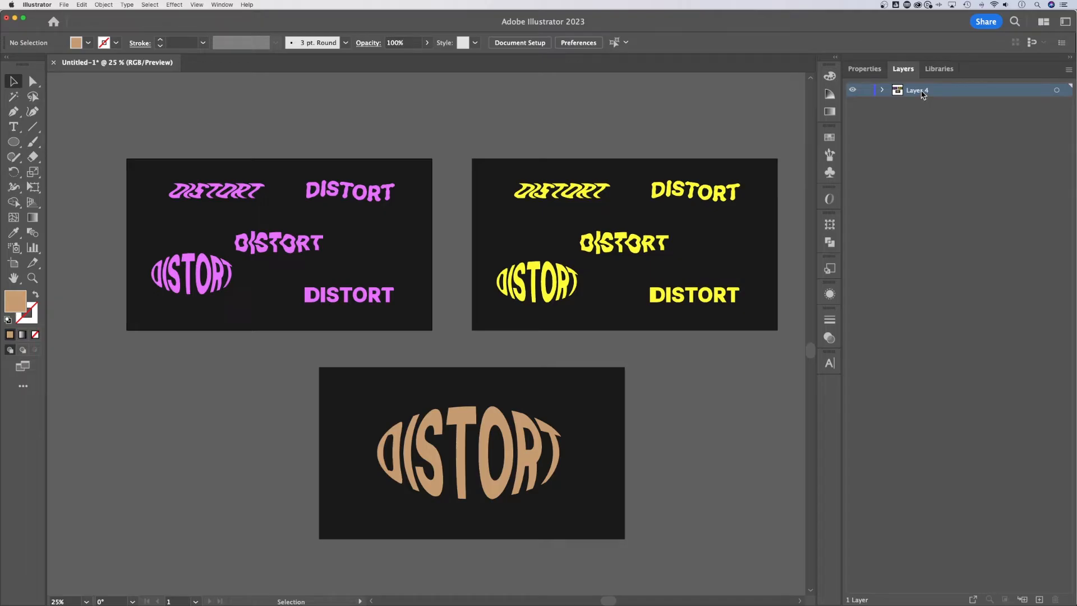
# - Rename Layer 4 to 'Layer Collection'
pyautogui.doubleClick(917, 89)
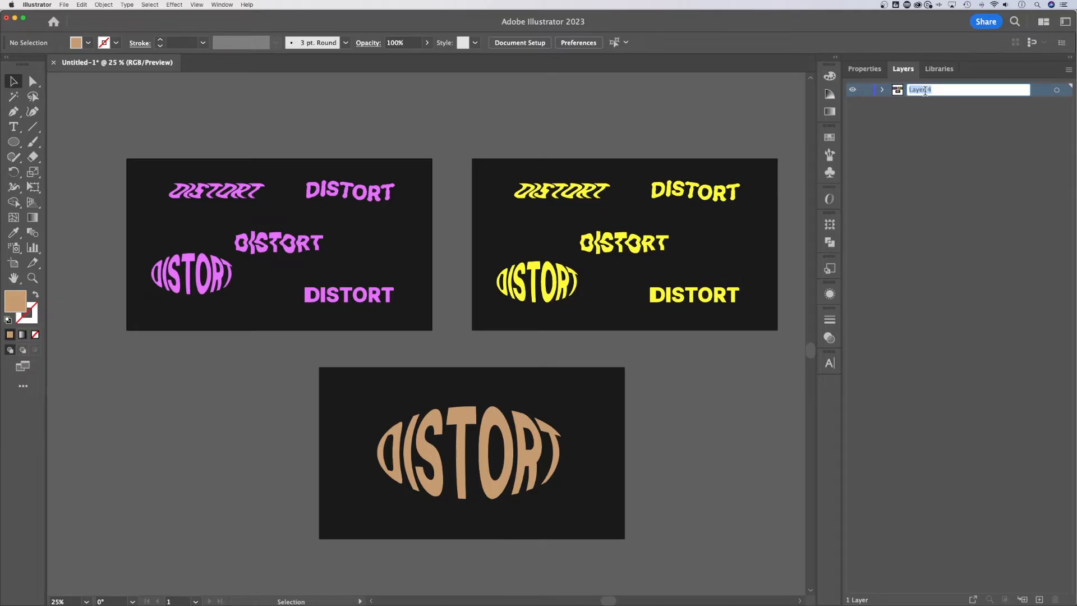
pyautogui.write('Group')
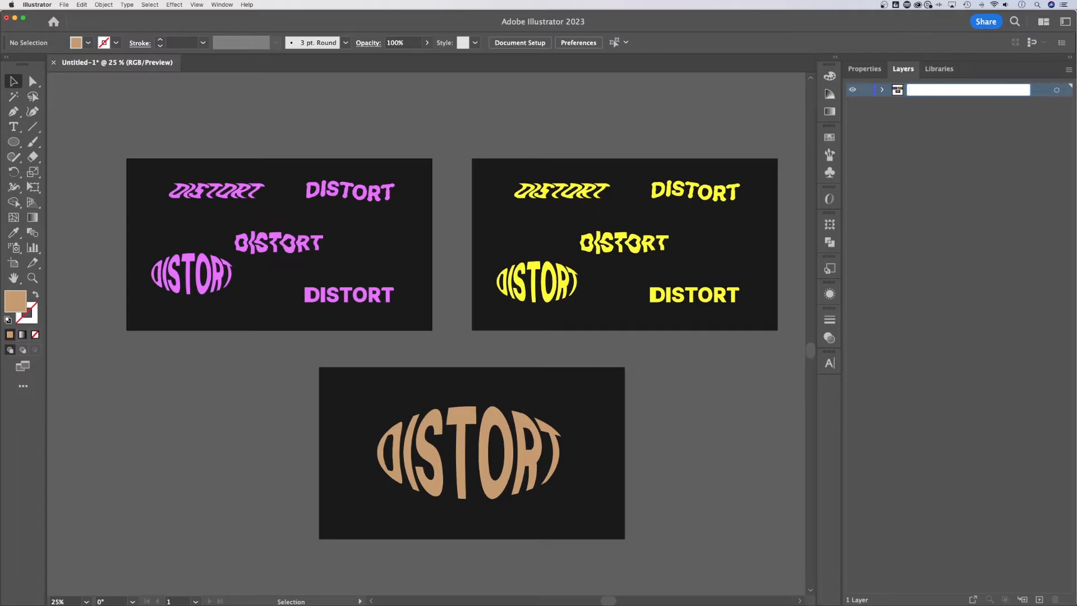
pyautogui.write('Layer Collection')
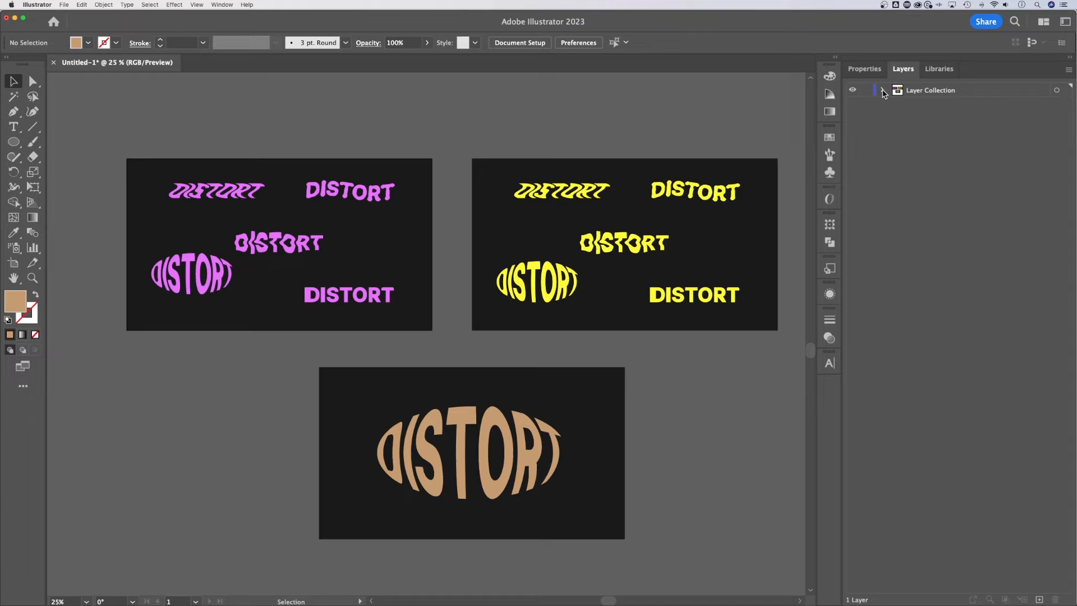
# - Expand Layer Collection and layer 3's Envelope, collapse them, then expand layer 2
pyautogui.click(883, 90)
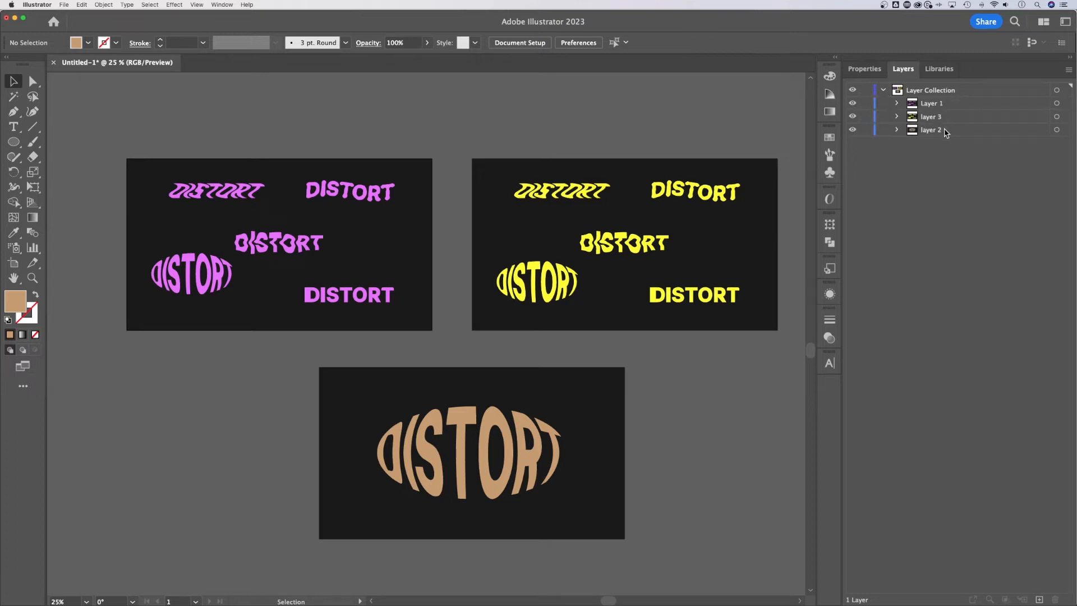
pyautogui.click(897, 117)
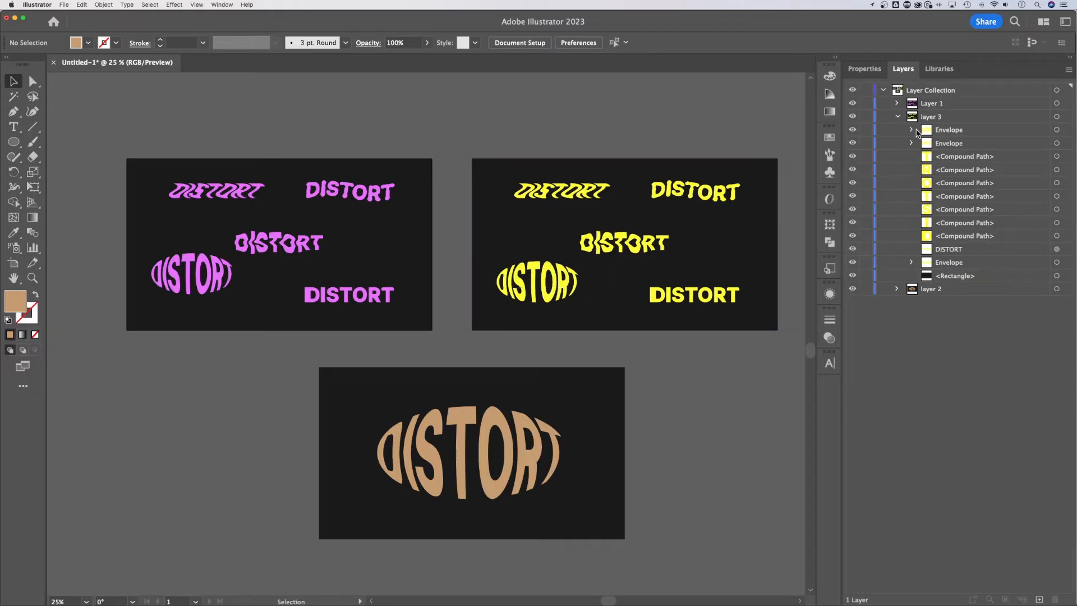
pyautogui.click(911, 129)
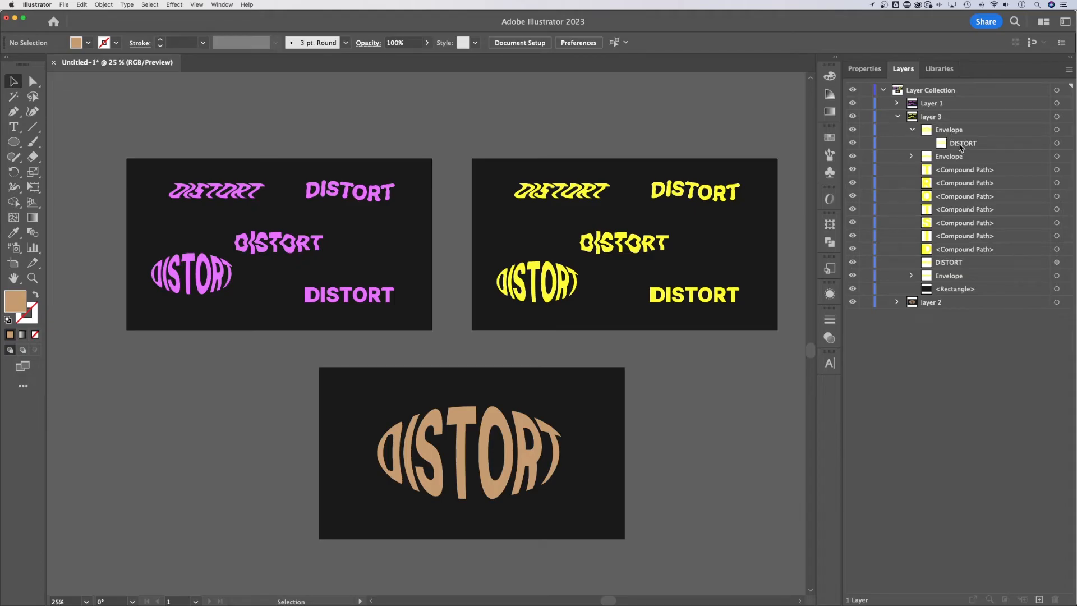
pyautogui.click(909, 129)
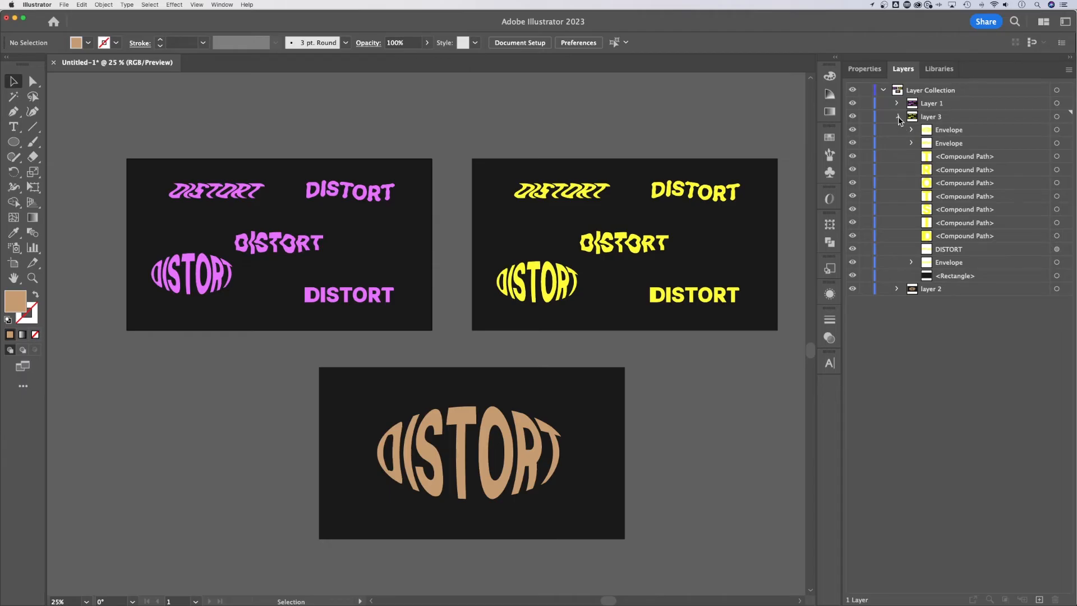
pyautogui.click(897, 117)
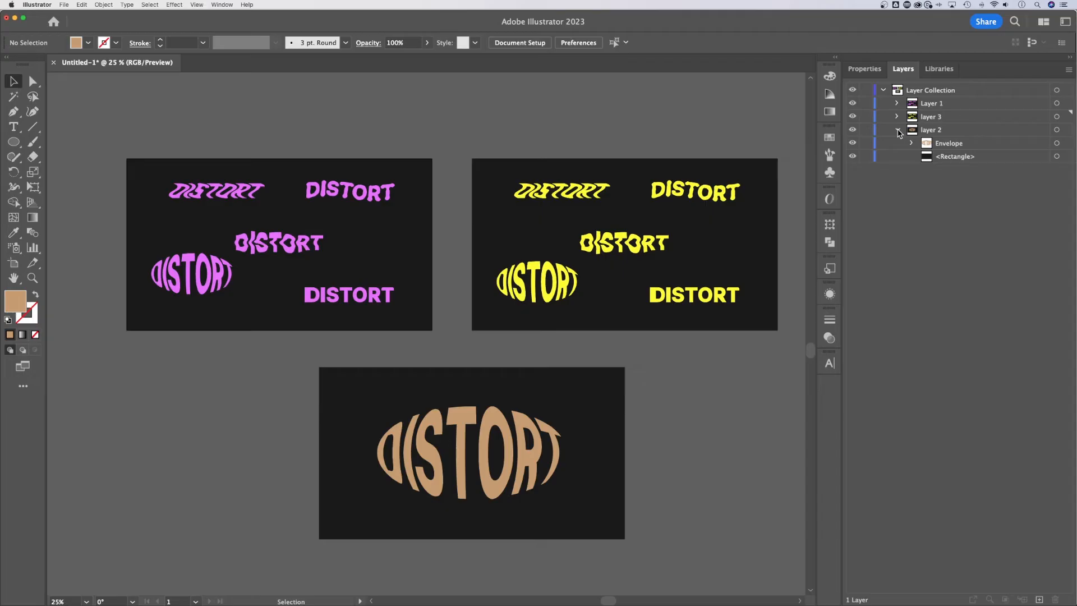
pyautogui.click(896, 129)
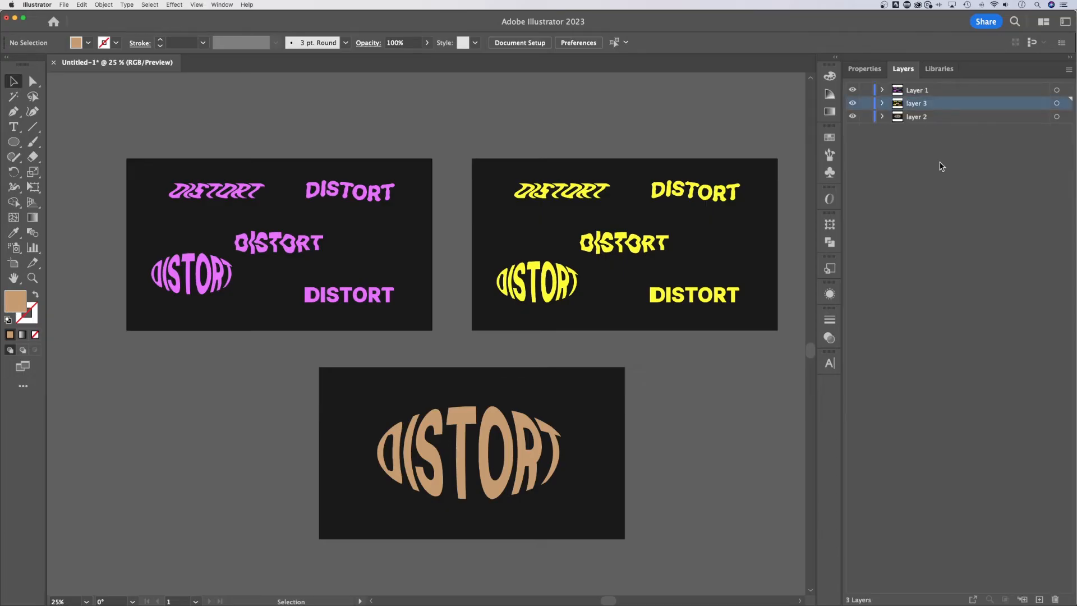
pyautogui.moveTo(1021, 165)
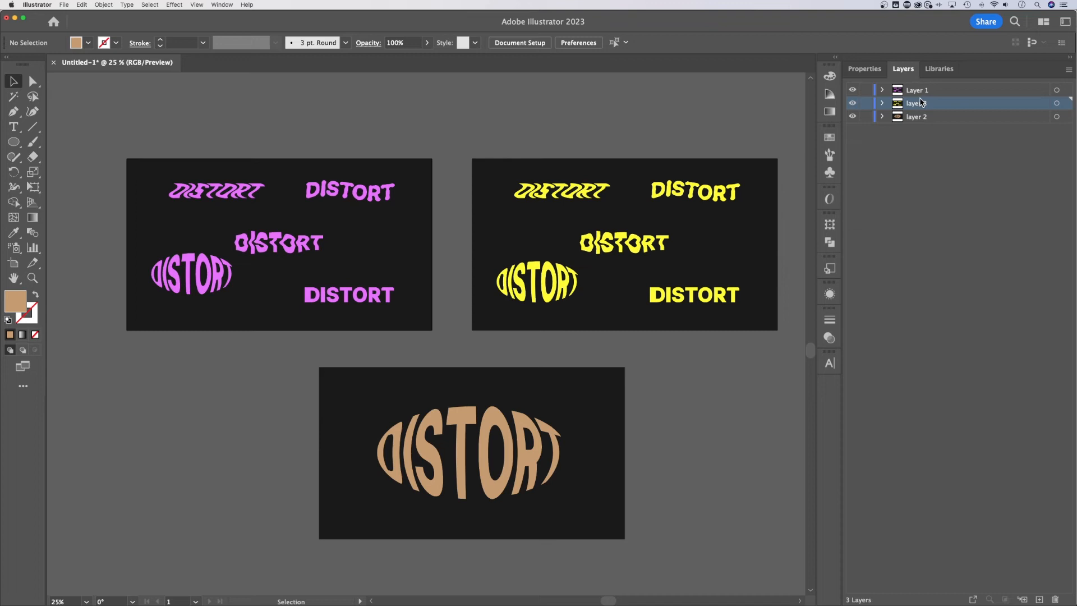
# - Move layer 3 into Layer 1 as a sublayer
pyautogui.click(882, 89)
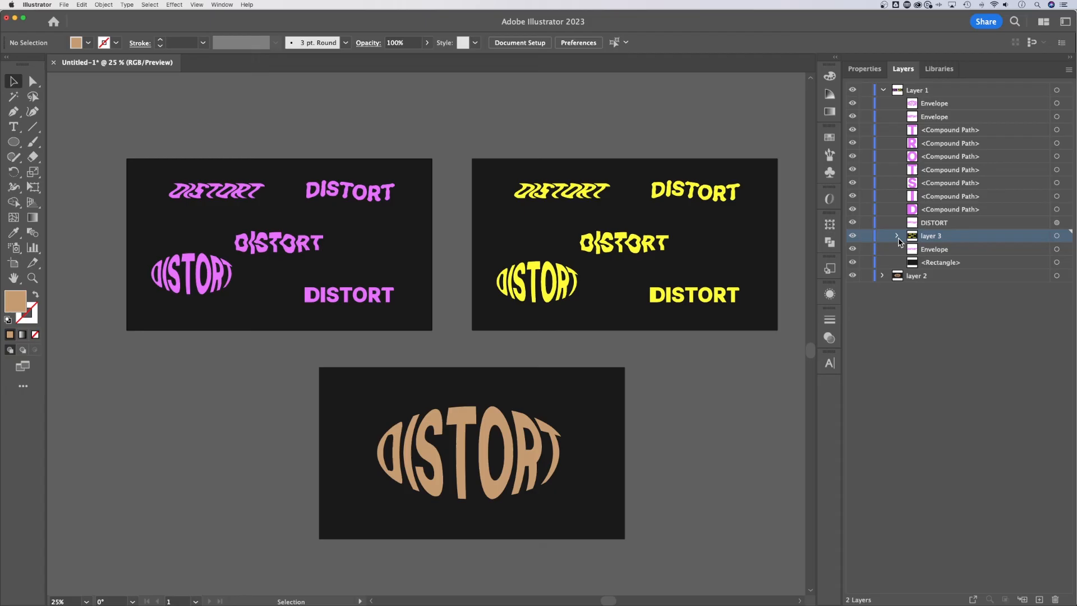
# - Expand layer 3, select its first Envelope, then collapse layer 3 and Layer 1
pyautogui.click(897, 235)
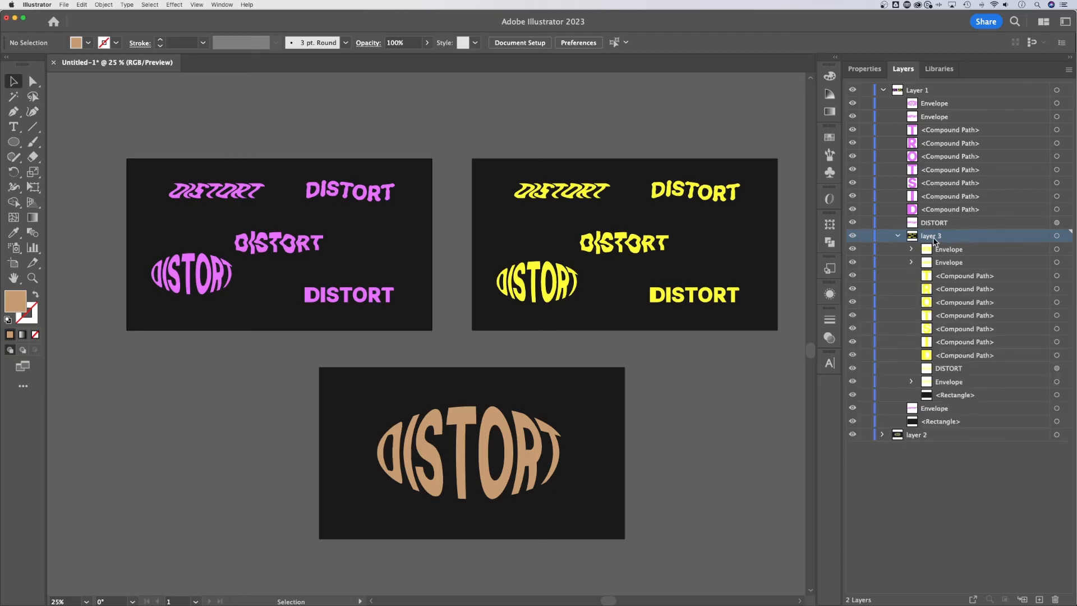
pyautogui.moveTo(948, 257)
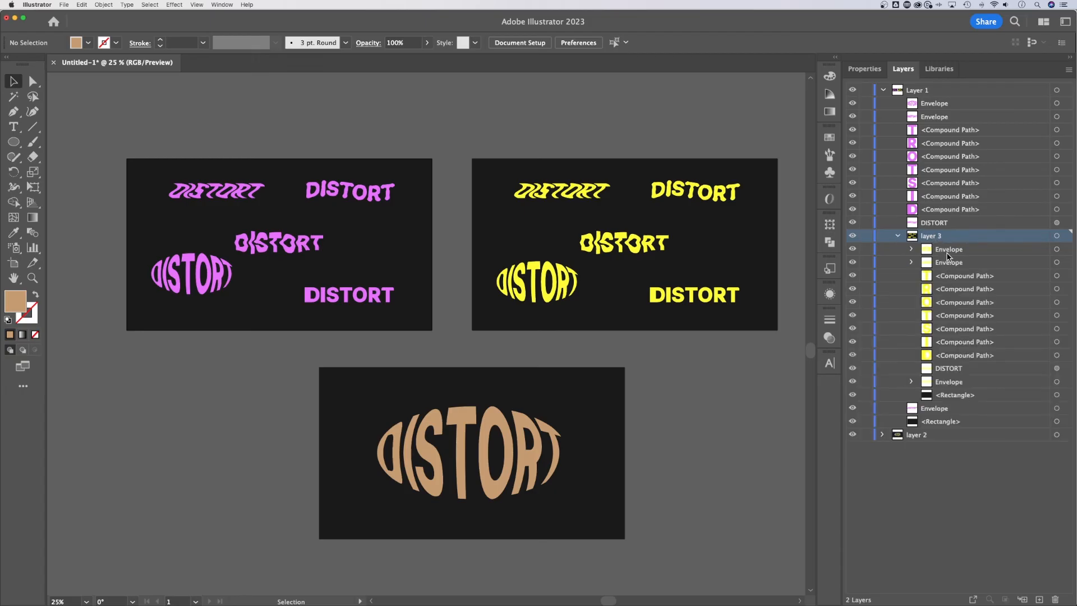
pyautogui.click(948, 248)
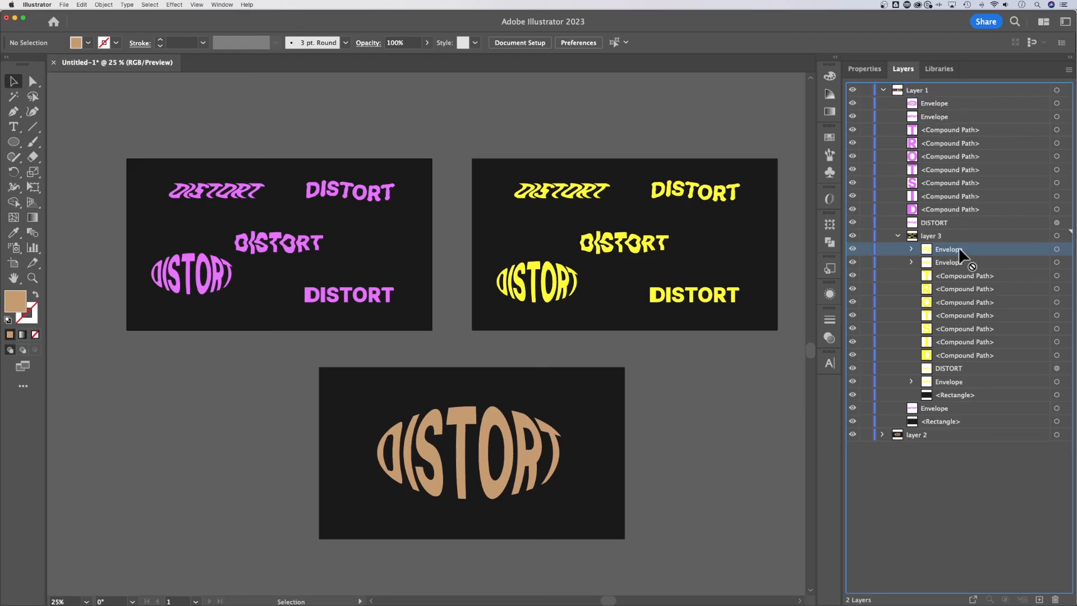
pyautogui.click(897, 236)
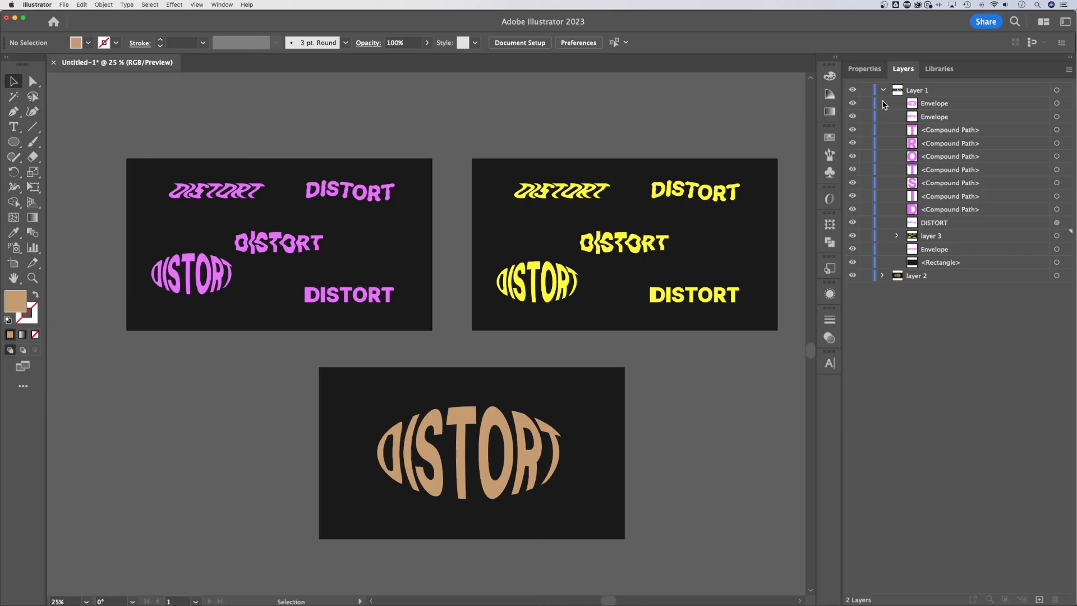
pyautogui.moveTo(885, 100)
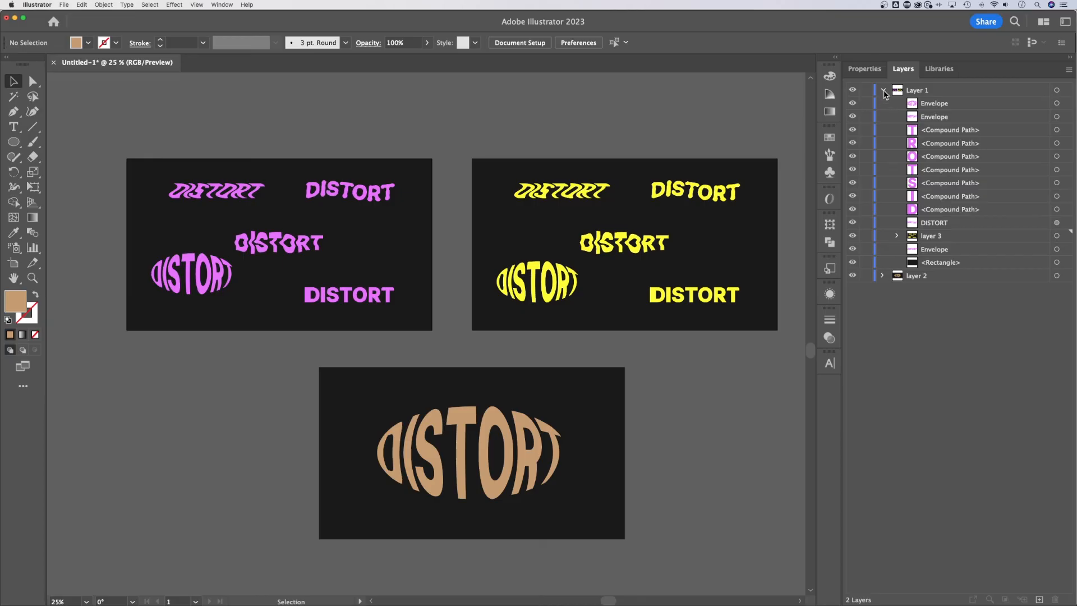
pyautogui.click(884, 89)
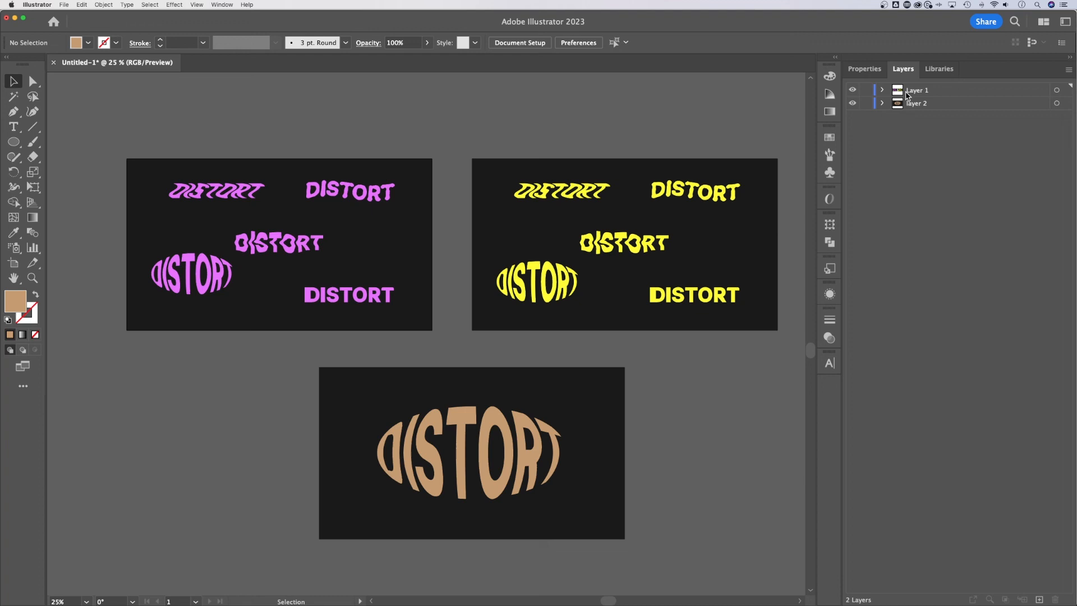